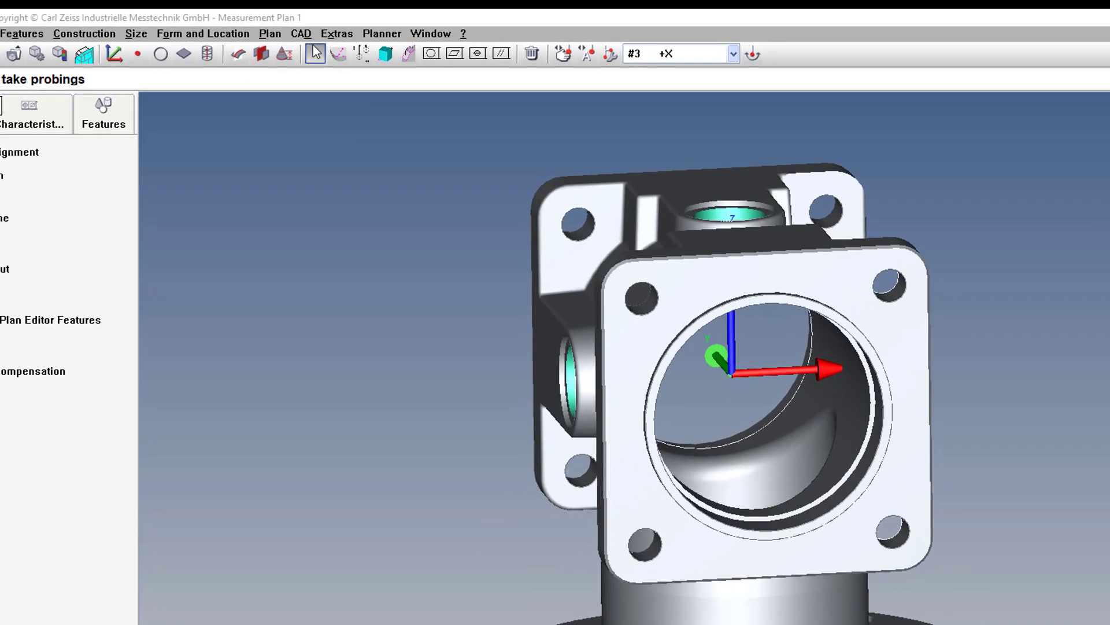
Step: Rotate the valve-body CAD model 90 degrees about space axis Z and apply it
left_click(300, 34)
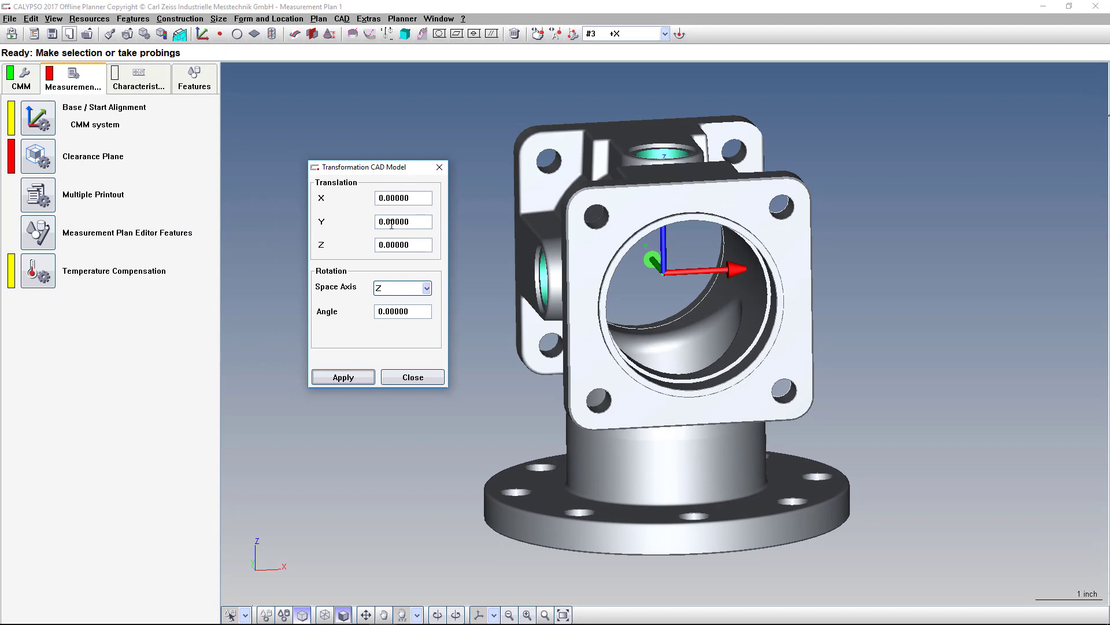
mouse_move(686, 265)
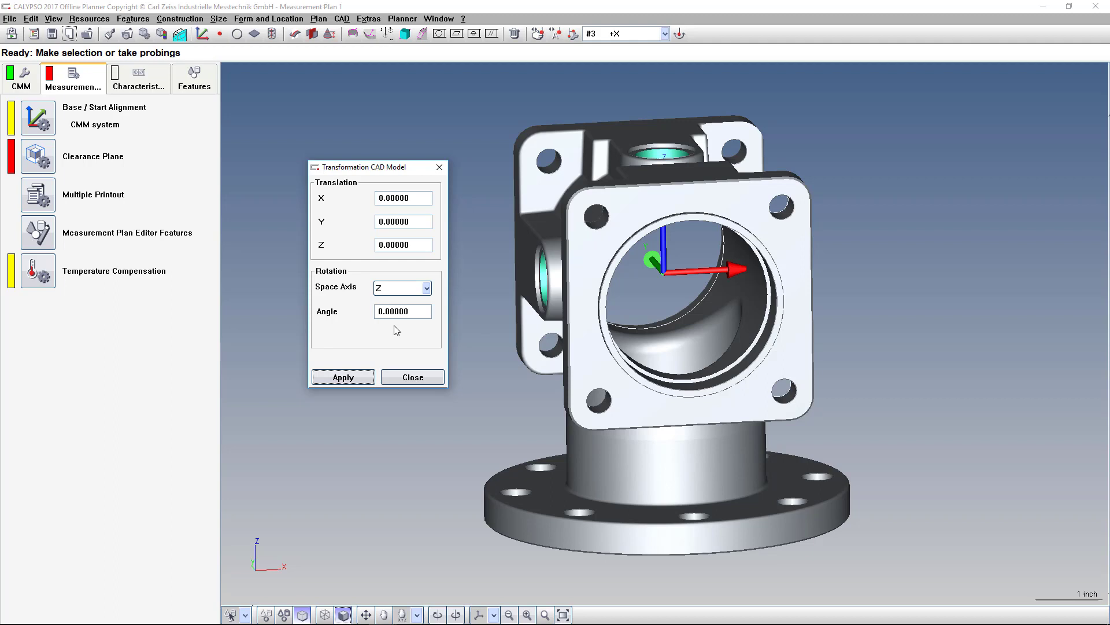
mouse_move(683, 279)
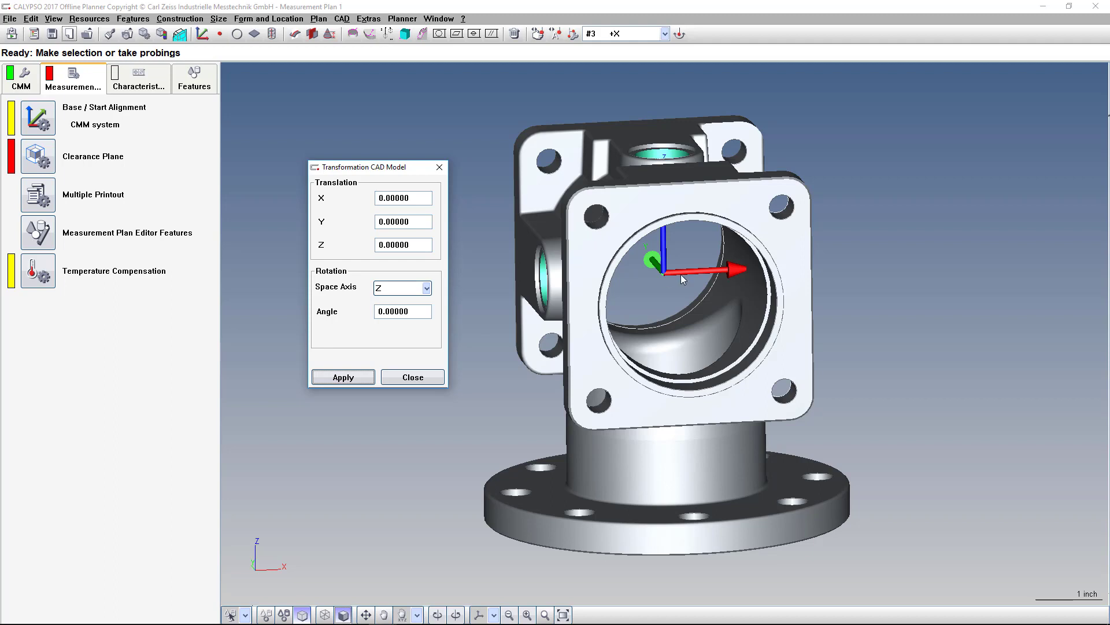
mouse_move(674, 307)
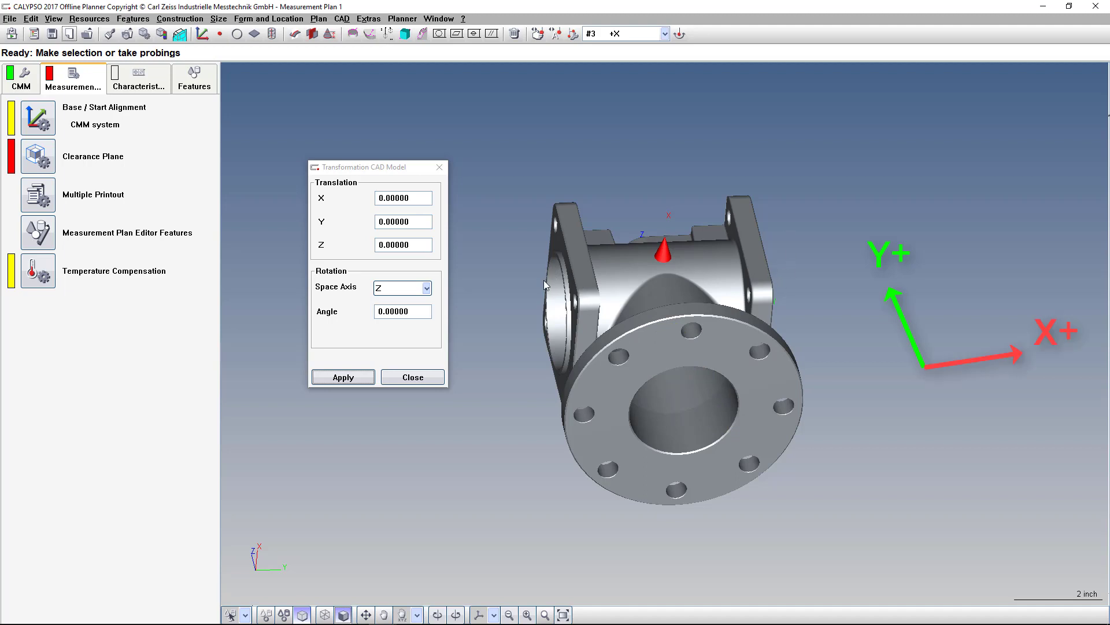
mouse_move(778, 253)
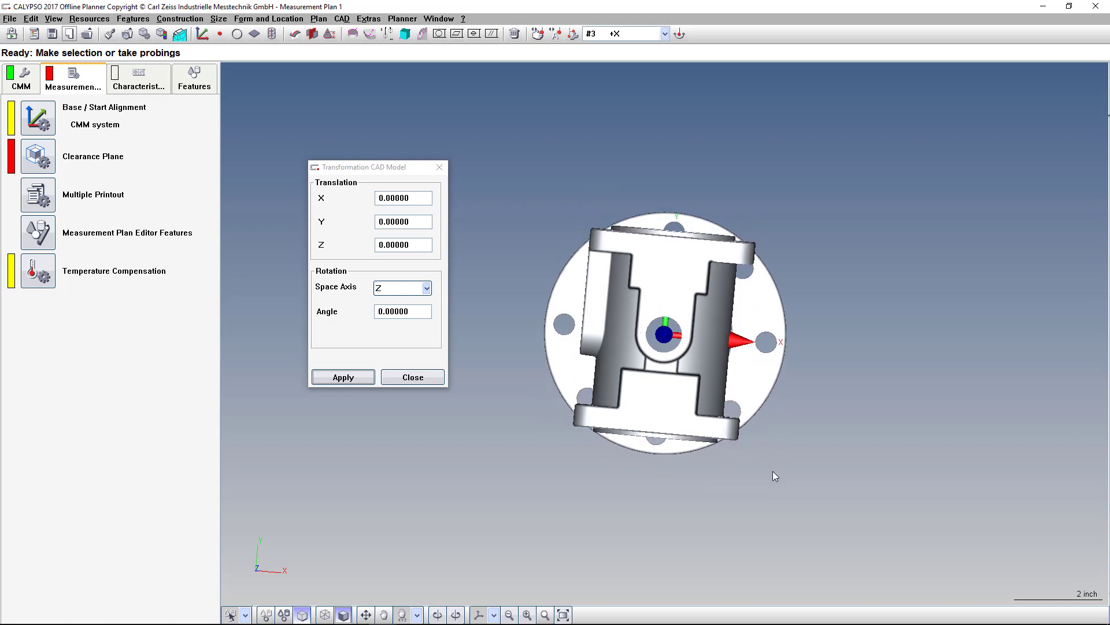
mouse_move(662, 391)
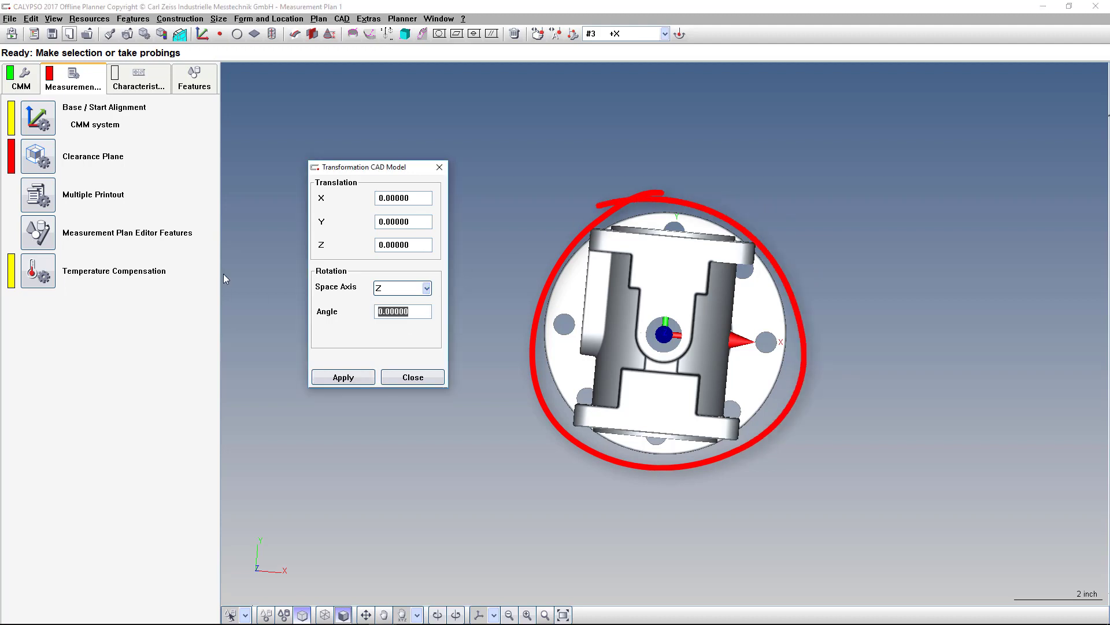
type("90")
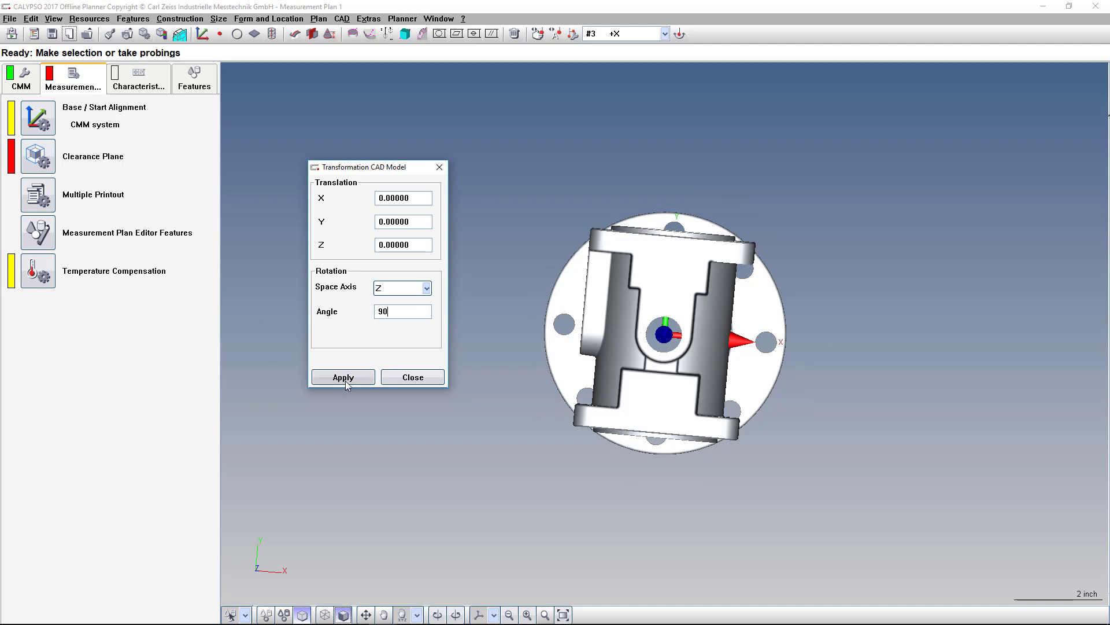
left_click(343, 377)
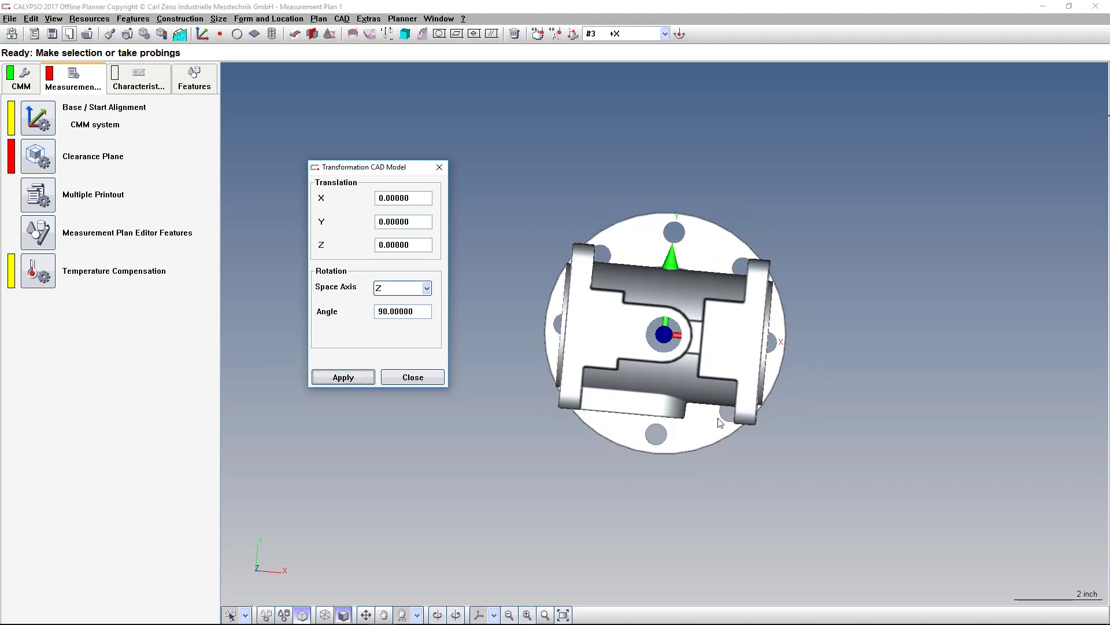
Step: Rotate the model -90 degrees about space axis X and apply it
left_click(342, 377)
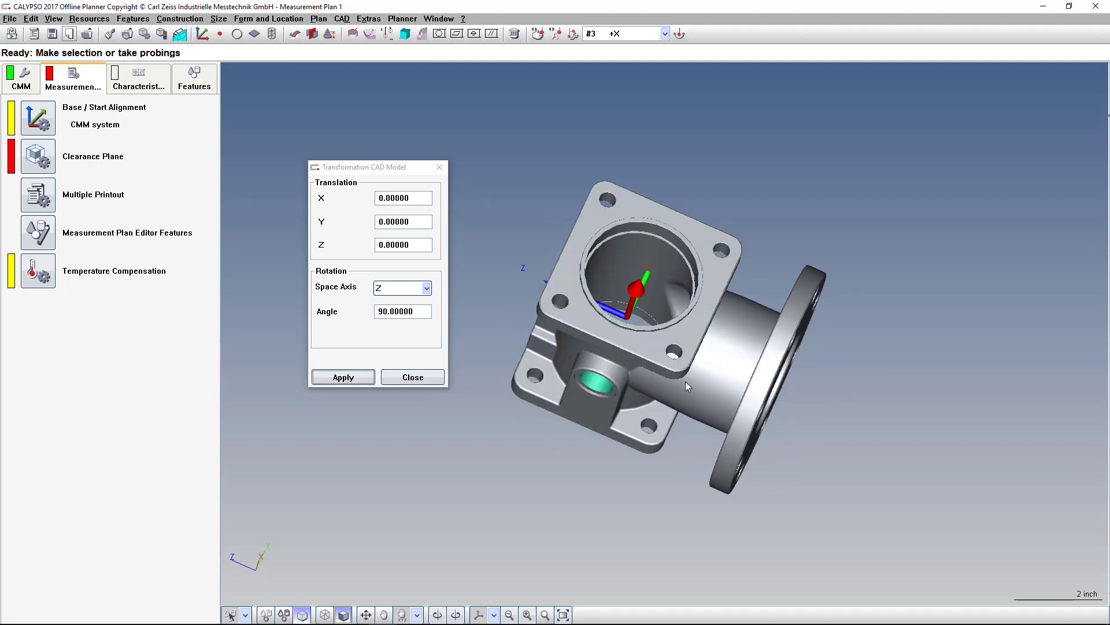
left_click(342, 377)
type("X")
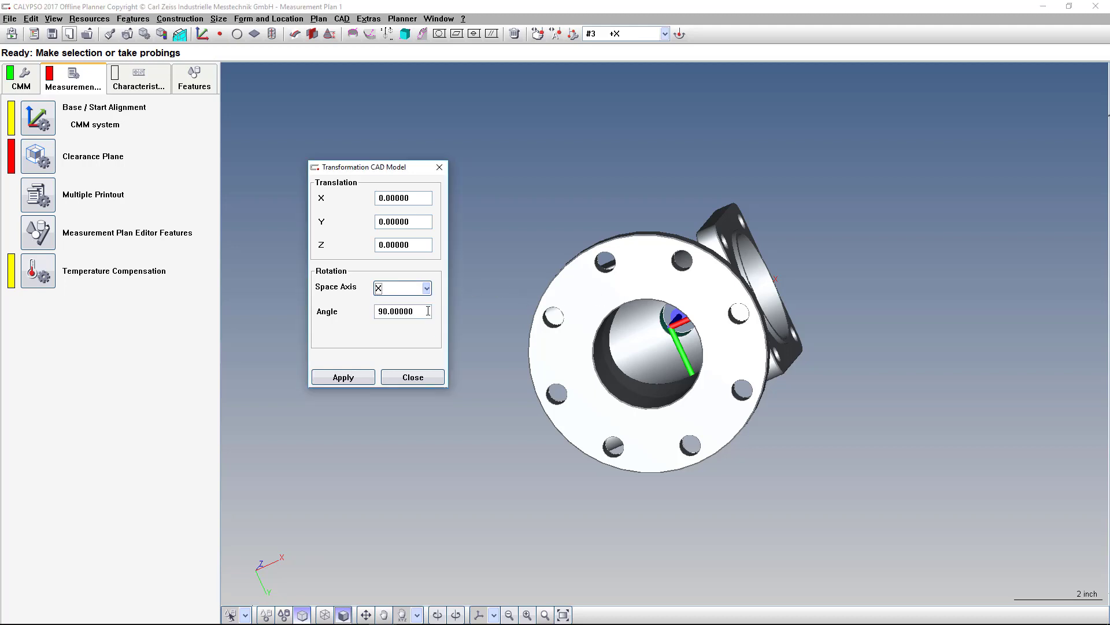
type("-90")
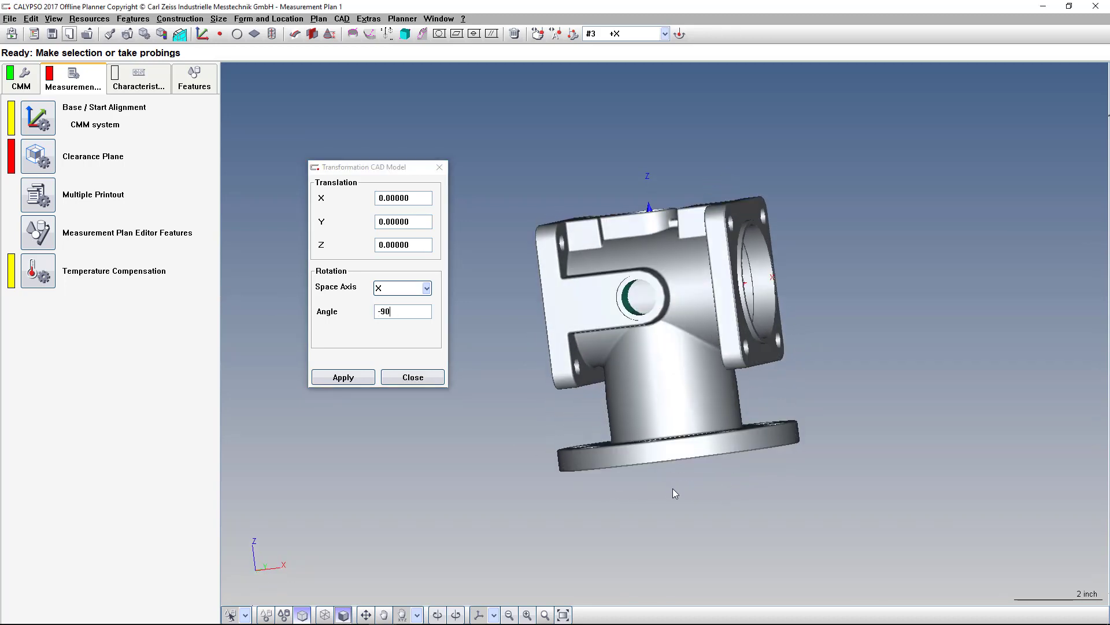
left_click(342, 377)
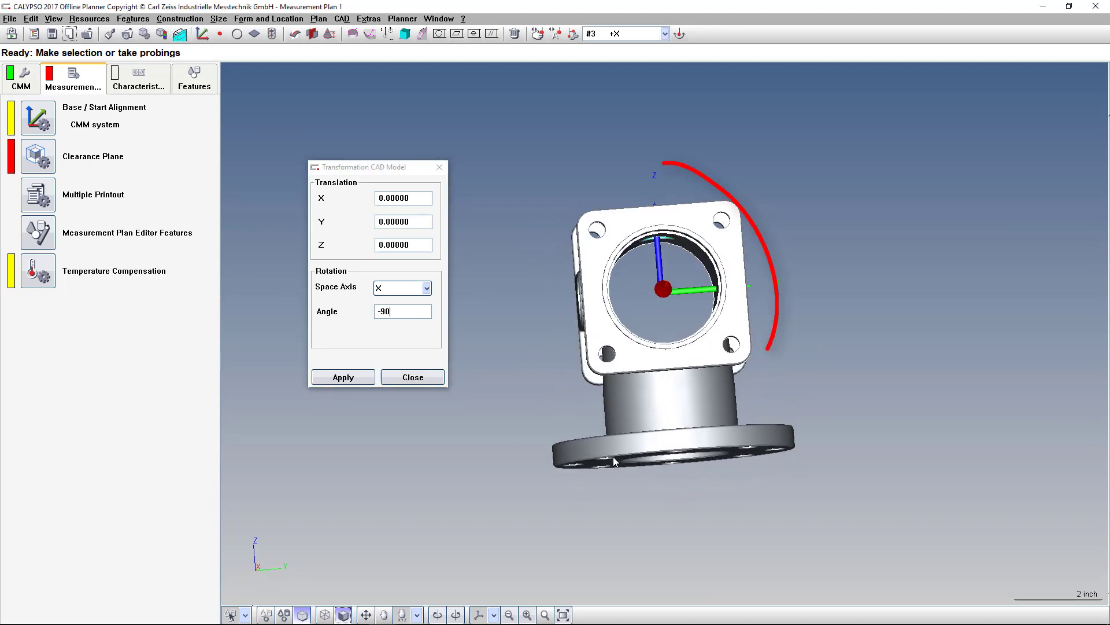
left_click(343, 377)
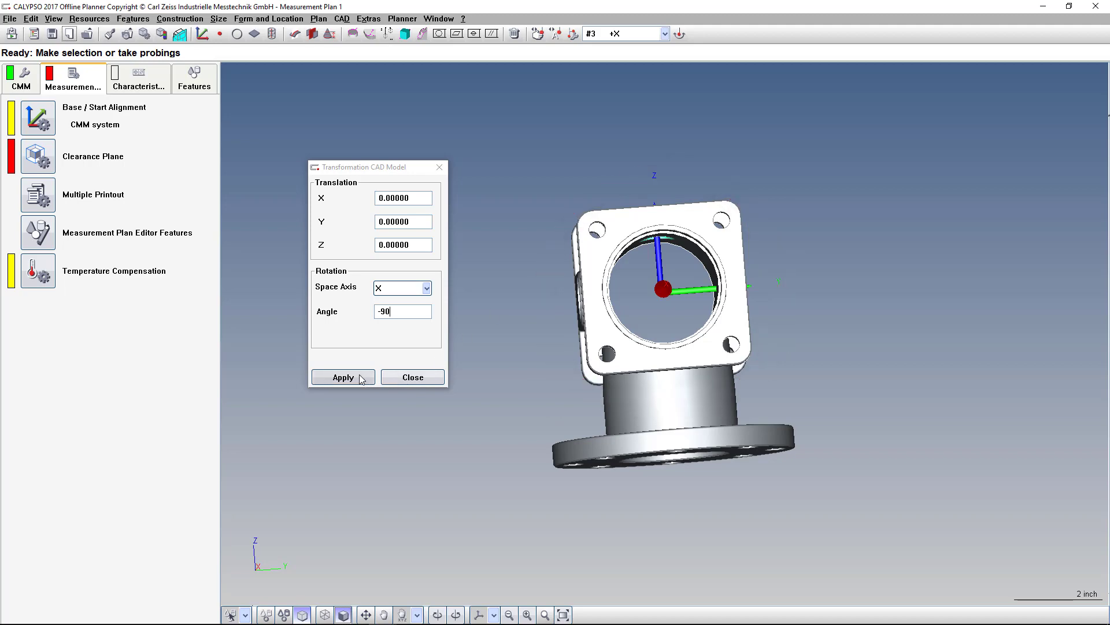
left_click(342, 377)
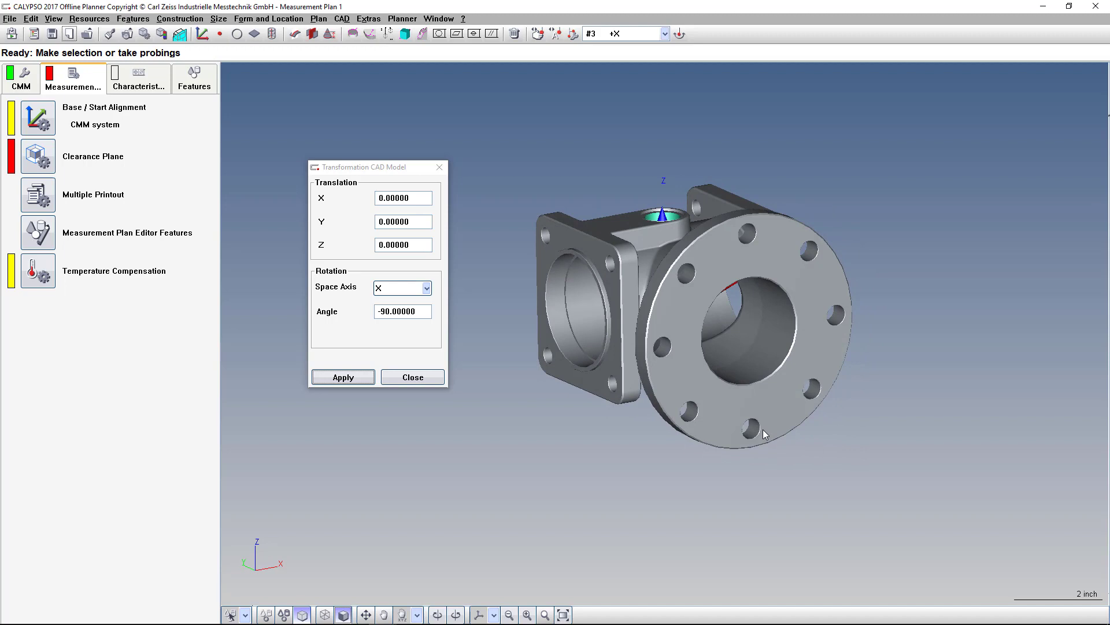
Step: View the round flange head-on, return to an angled view and close the transformation dialog
left_click(342, 377)
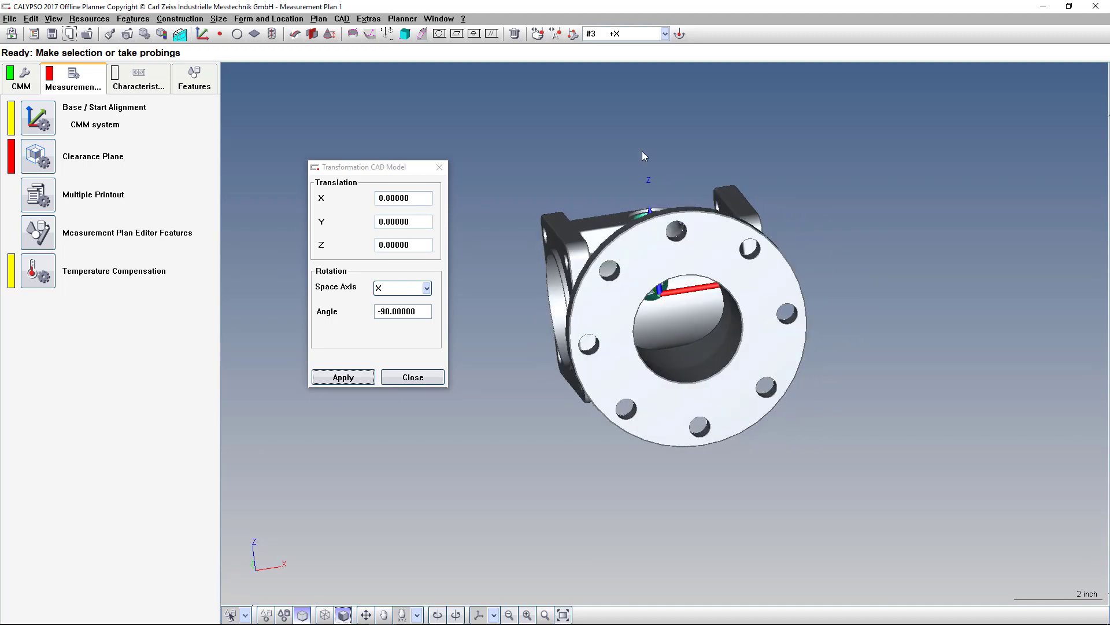
mouse_move(631, 350)
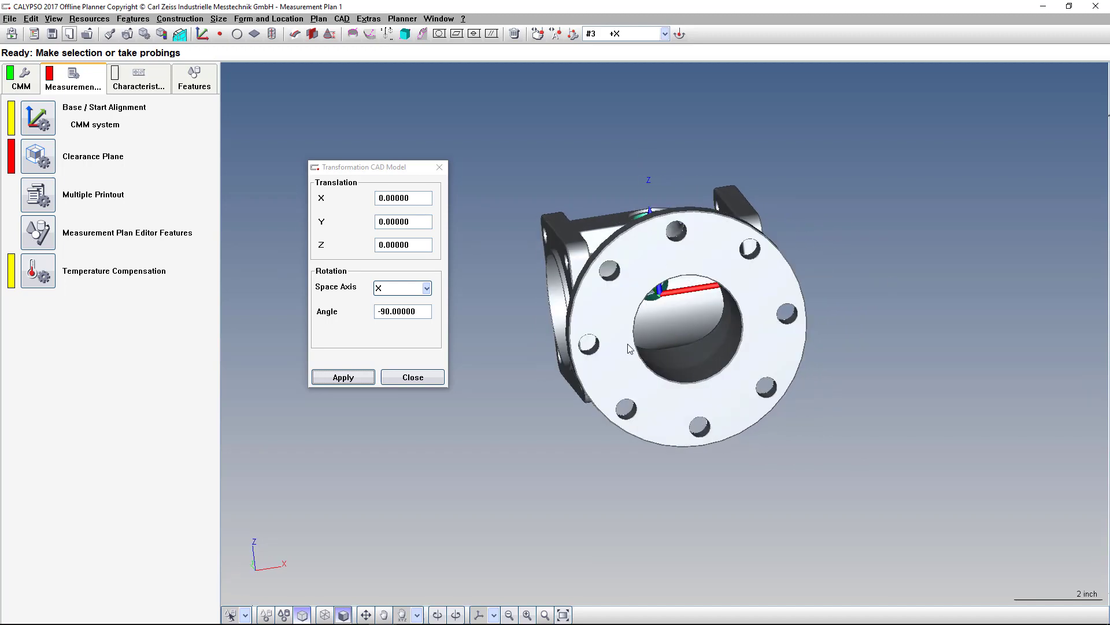
left_click(342, 377)
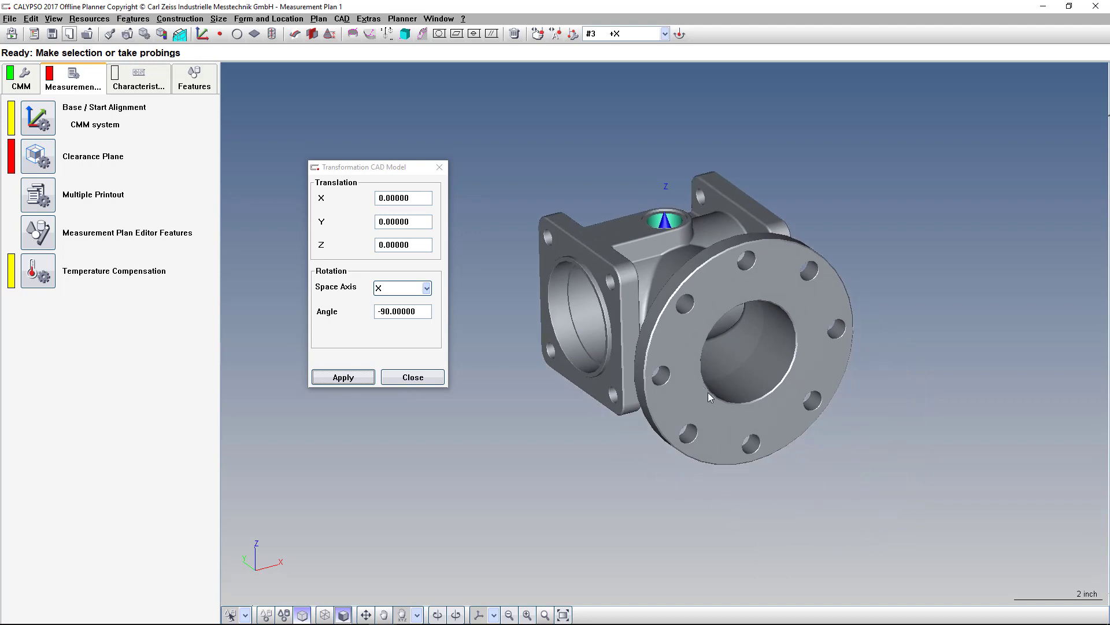
mouse_move(602, 383)
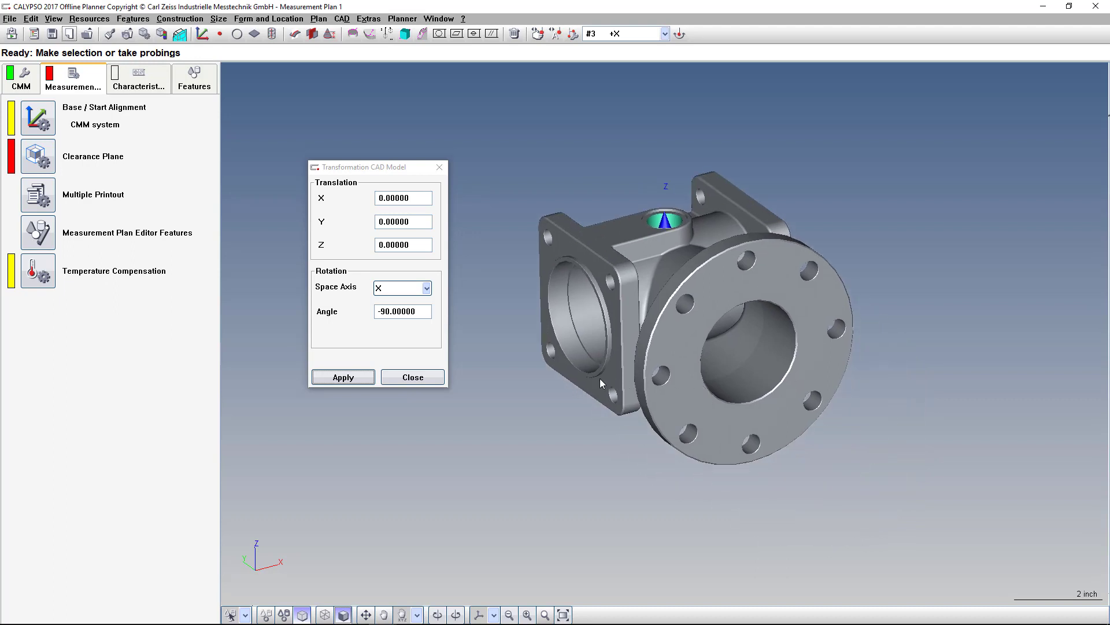
left_click(411, 377)
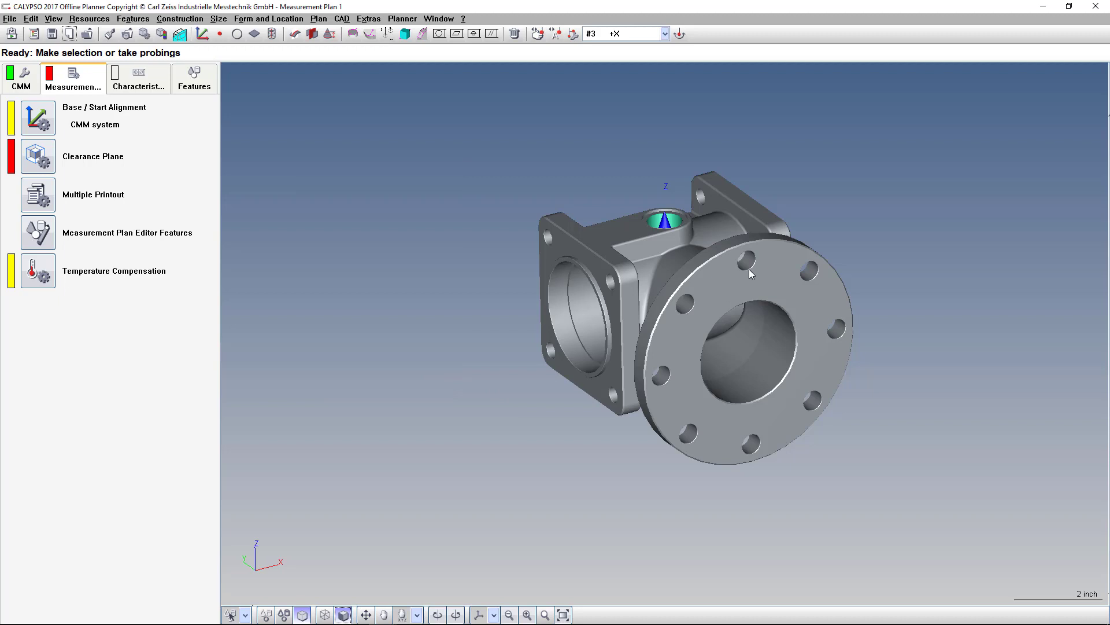
mouse_move(398, 85)
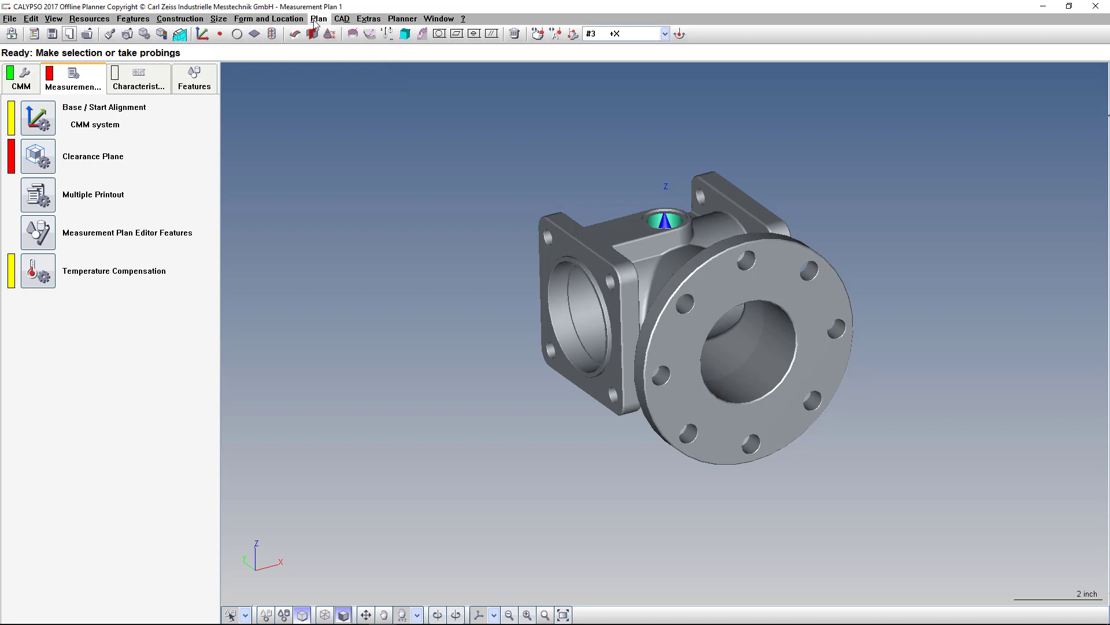
Step: Review the Block Edges navigation option for clearance planes and confirm it
left_click(319, 19)
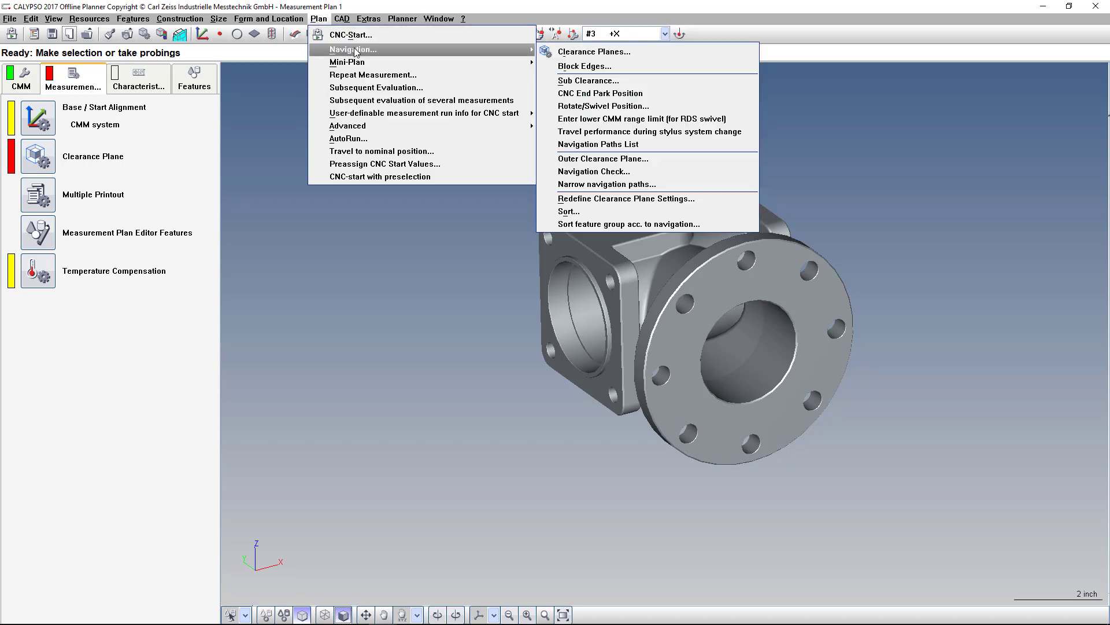
left_click(584, 65)
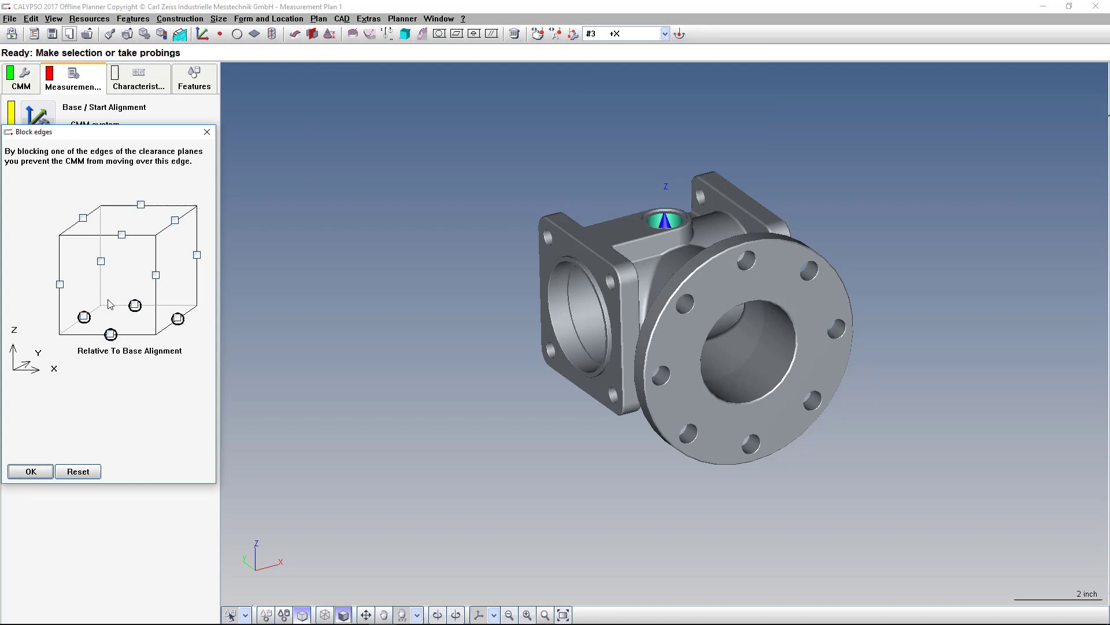
mouse_move(141, 338)
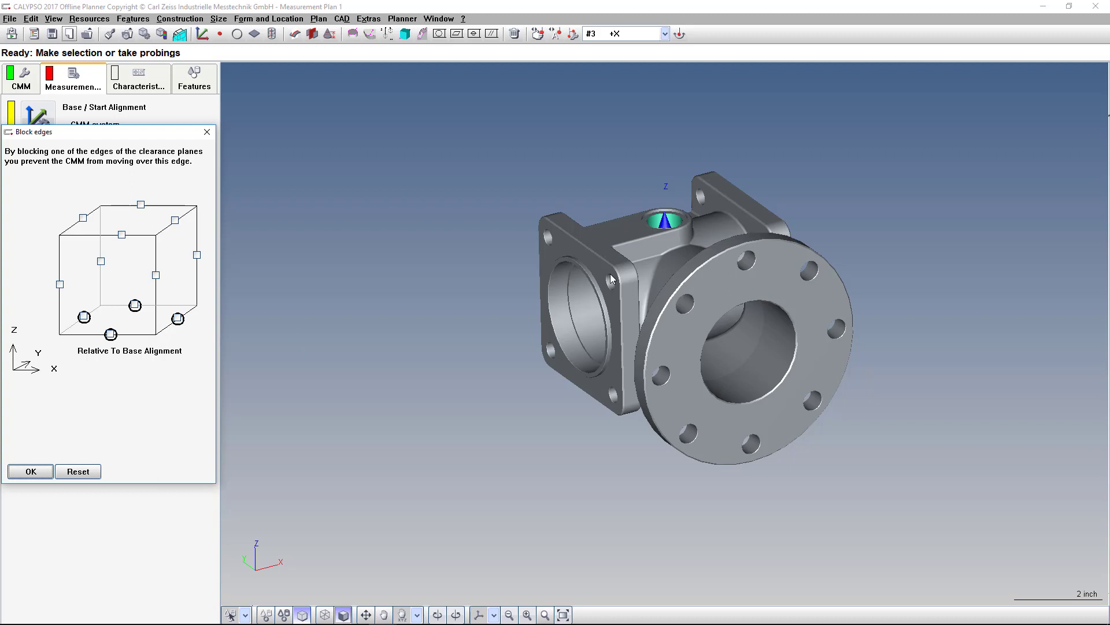
mouse_move(684, 317)
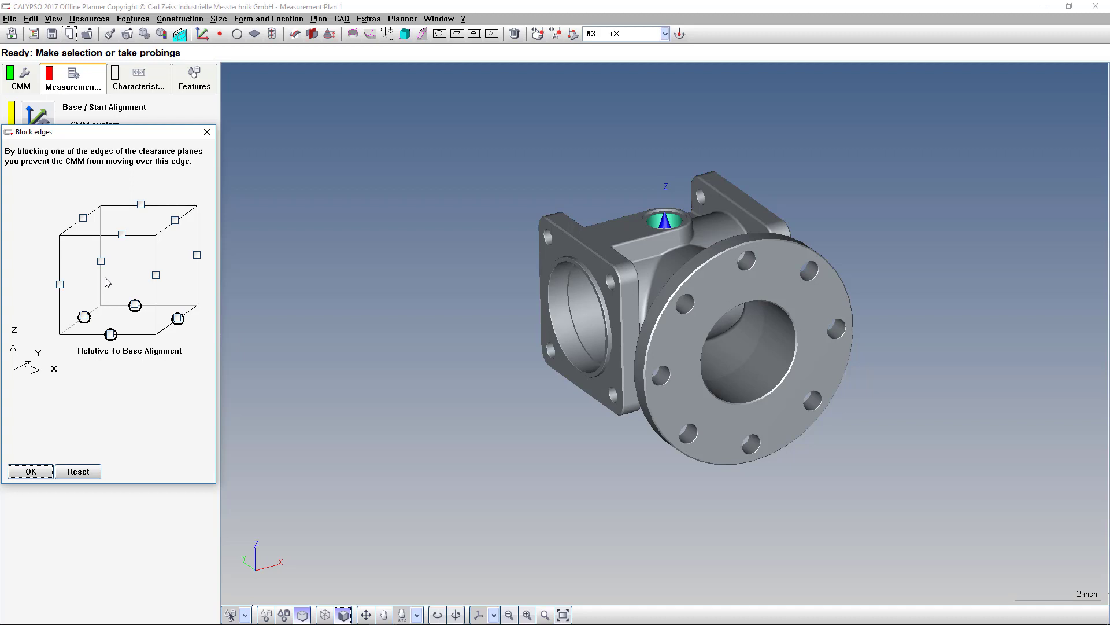
left_click(31, 471)
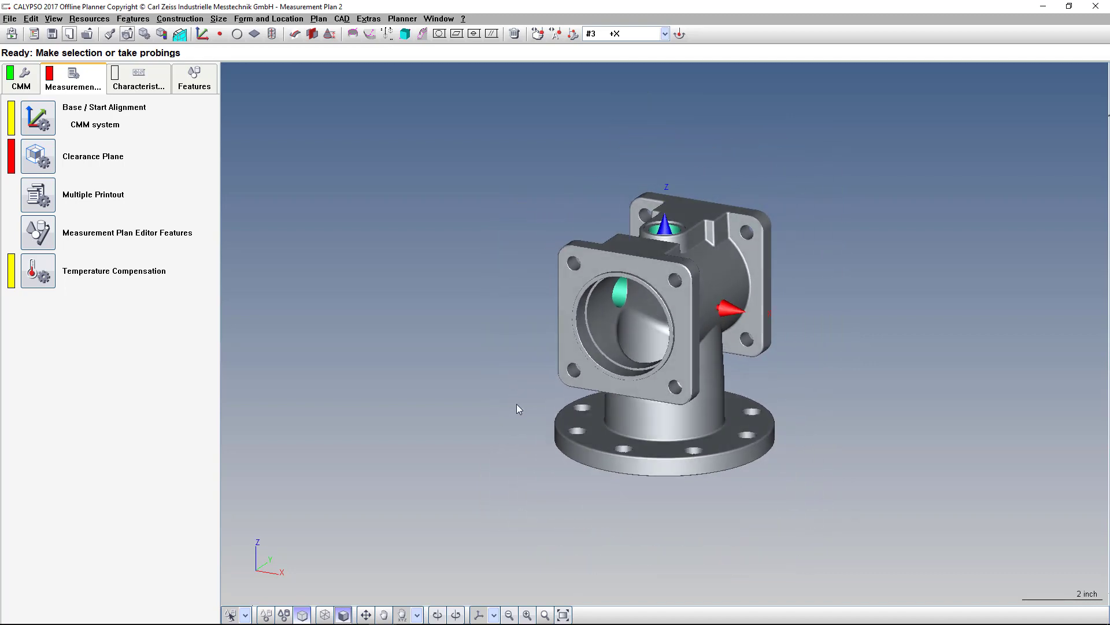
Step: Start Define/Select Geometry to pick Plane1, Plane2 and Cylinder1 off the valve model
left_click_drag(517, 408, 468, 335)
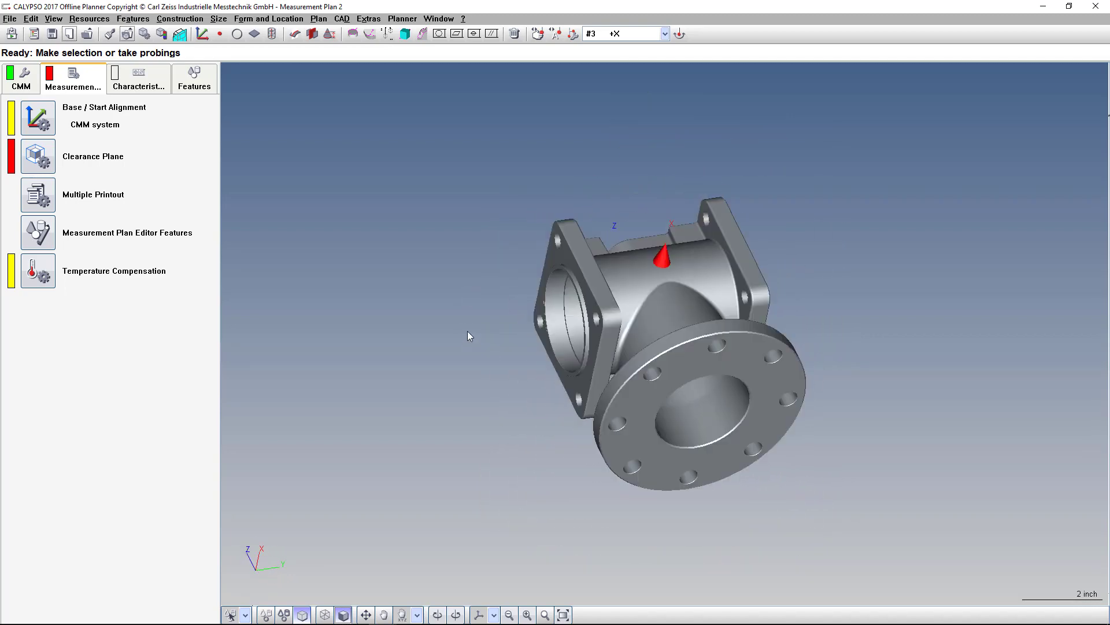
left_click(232, 614)
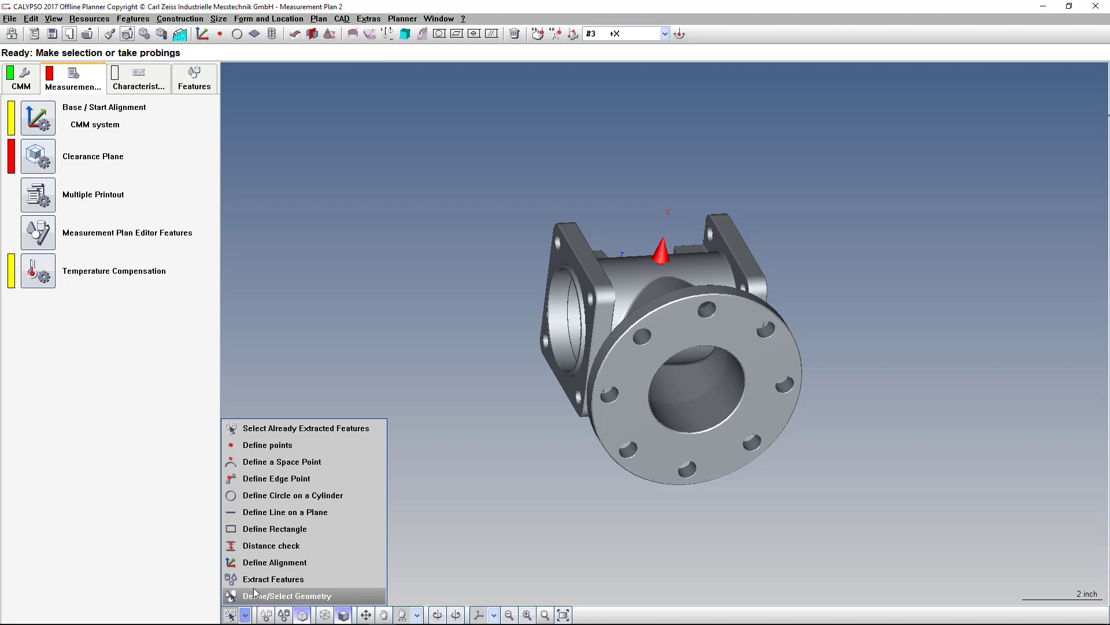
left_click(291, 595)
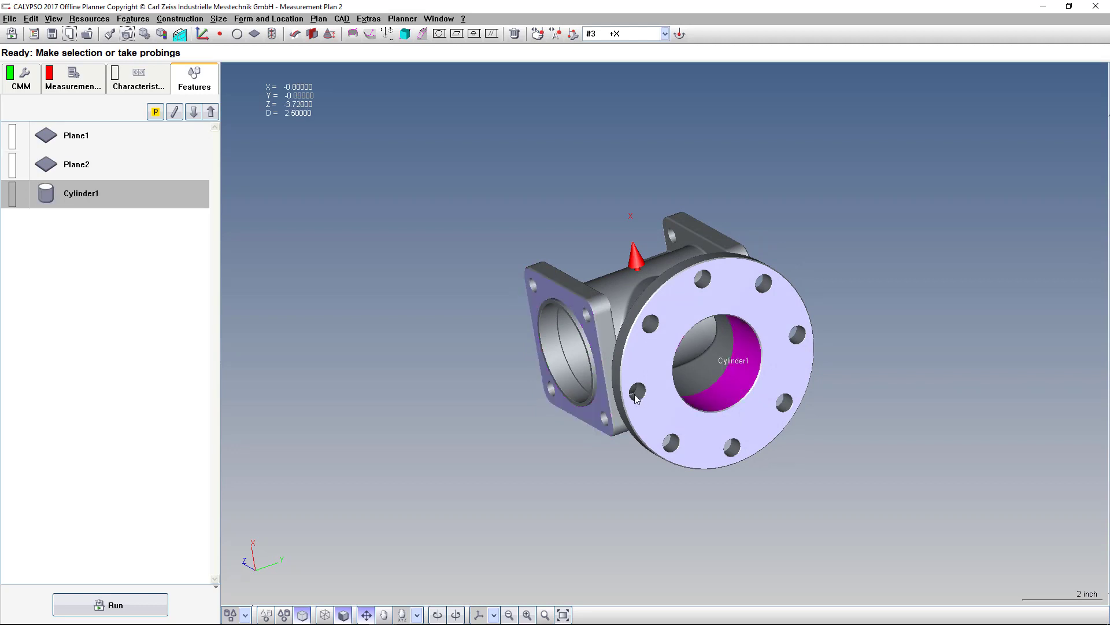
mouse_move(412, 343)
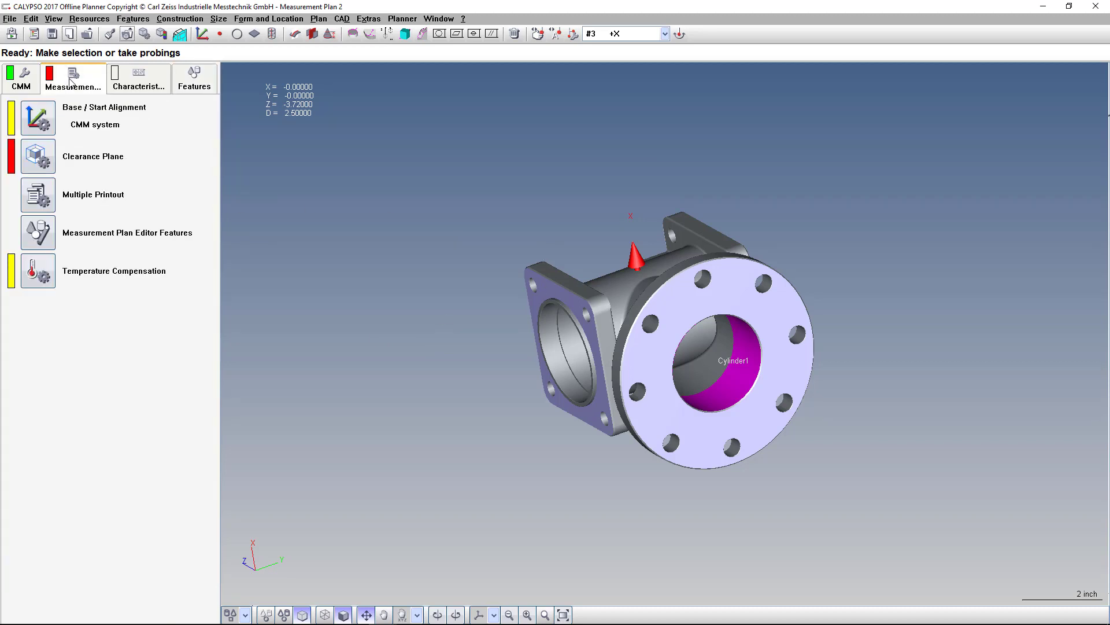
Step: Create a new Standard Method base alignment with Plane1 rotated to -Y
left_click(39, 113)
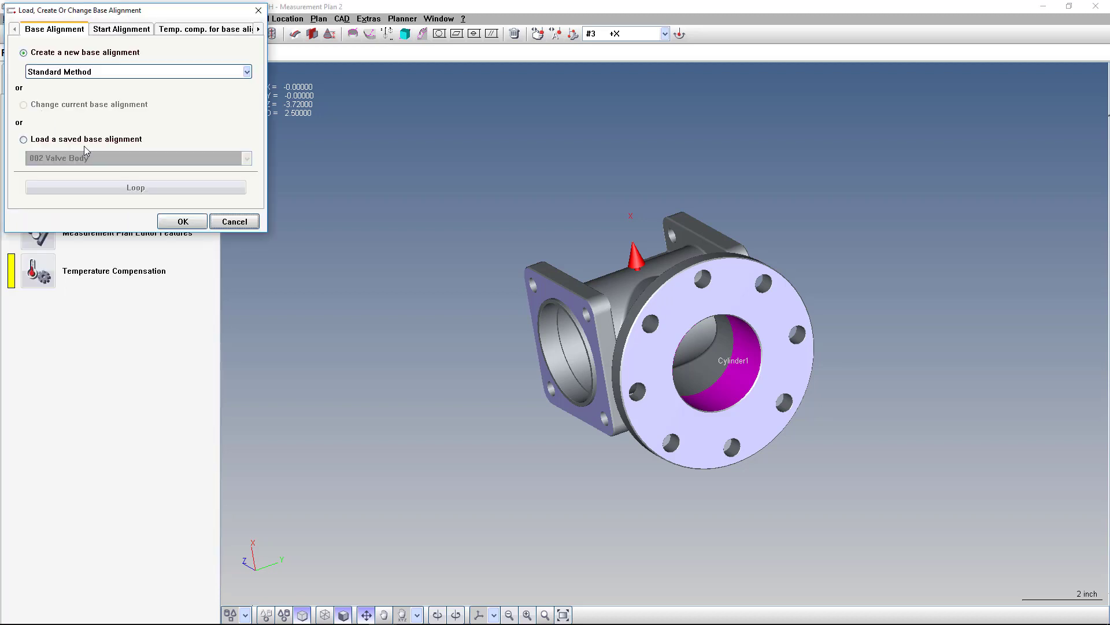
left_click(183, 221)
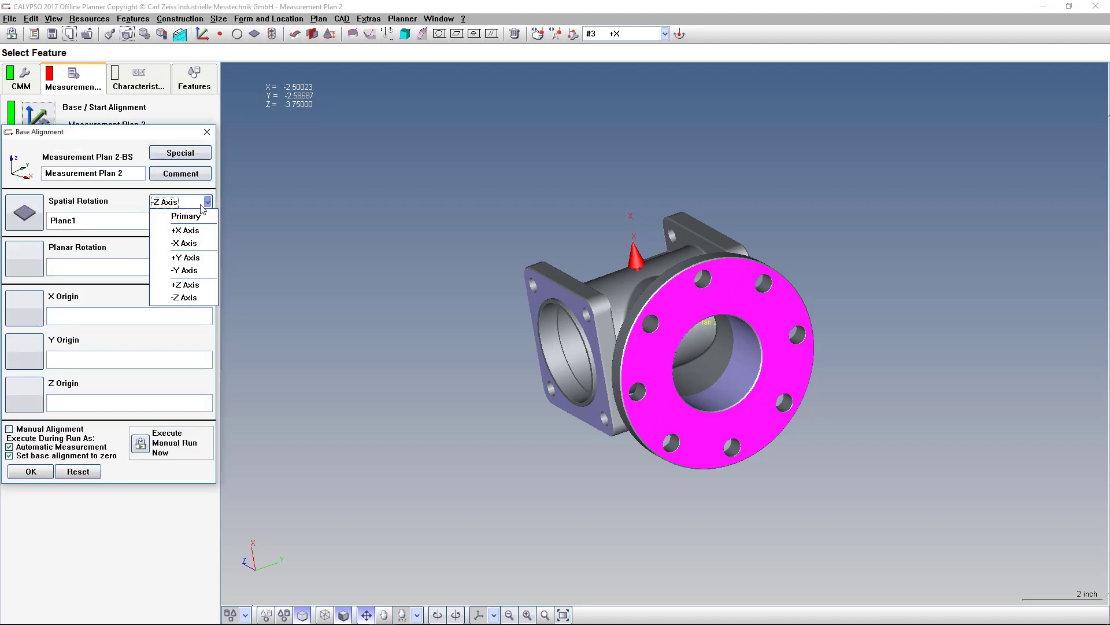
left_click(185, 271)
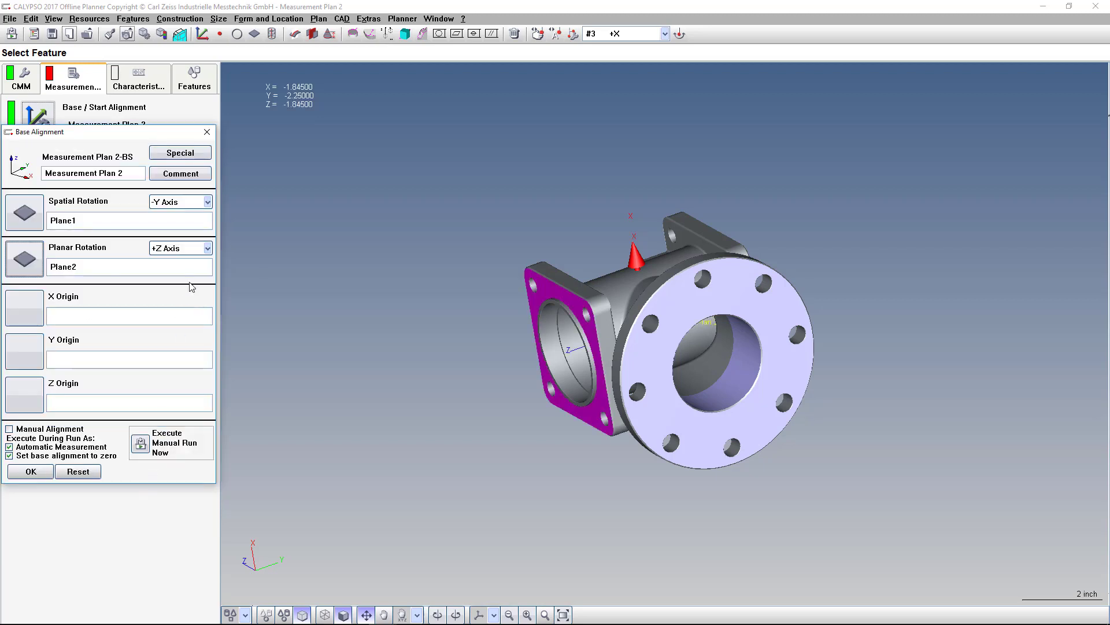
Step: Set origins X Cylinder1, Y Plane1, Z Cylinder1 and confirm the base alignment
left_click(206, 247)
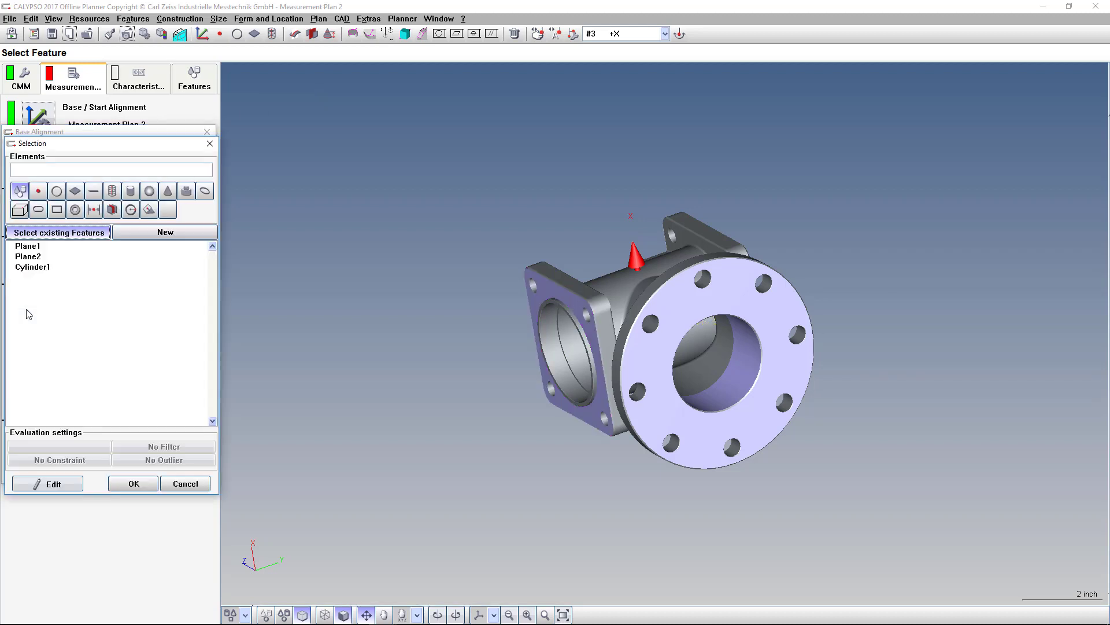
left_click(32, 267)
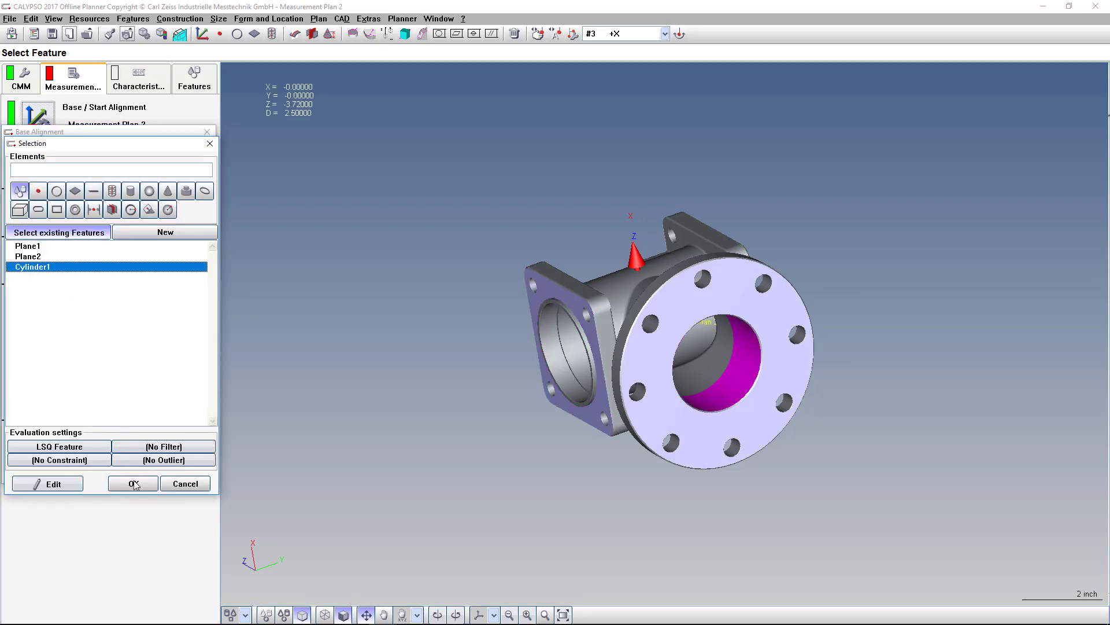
left_click(32, 266)
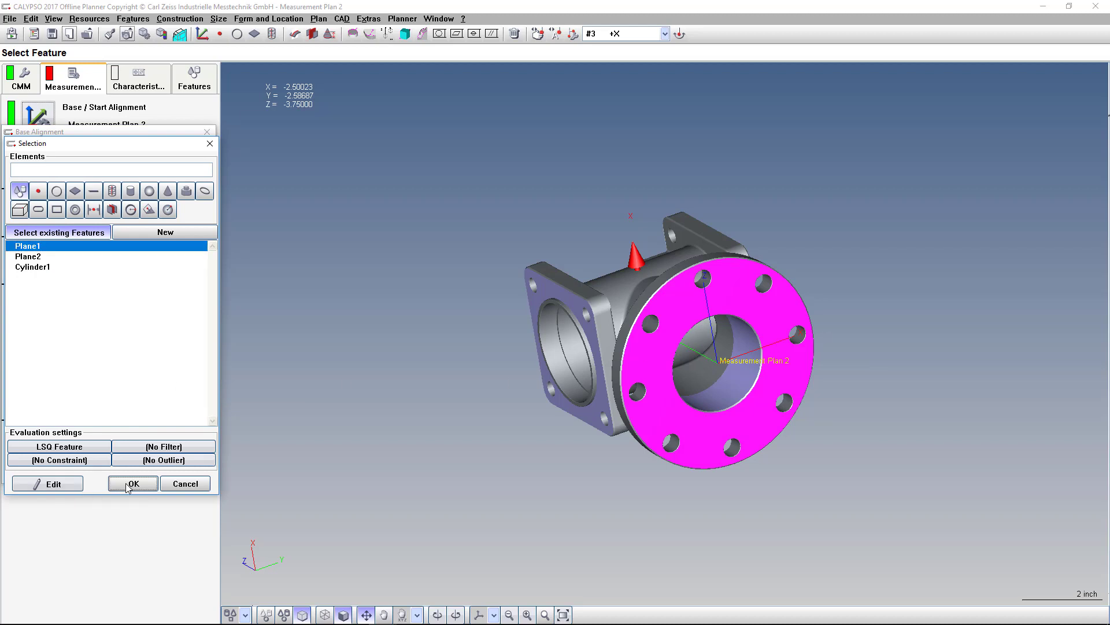
left_click(132, 484)
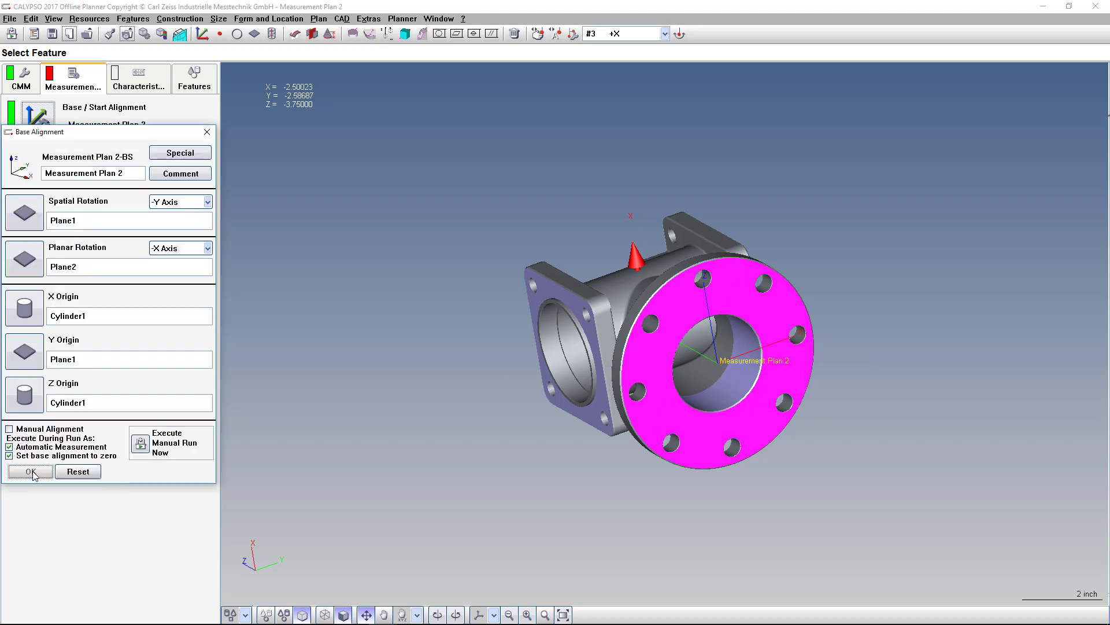
left_click(30, 472)
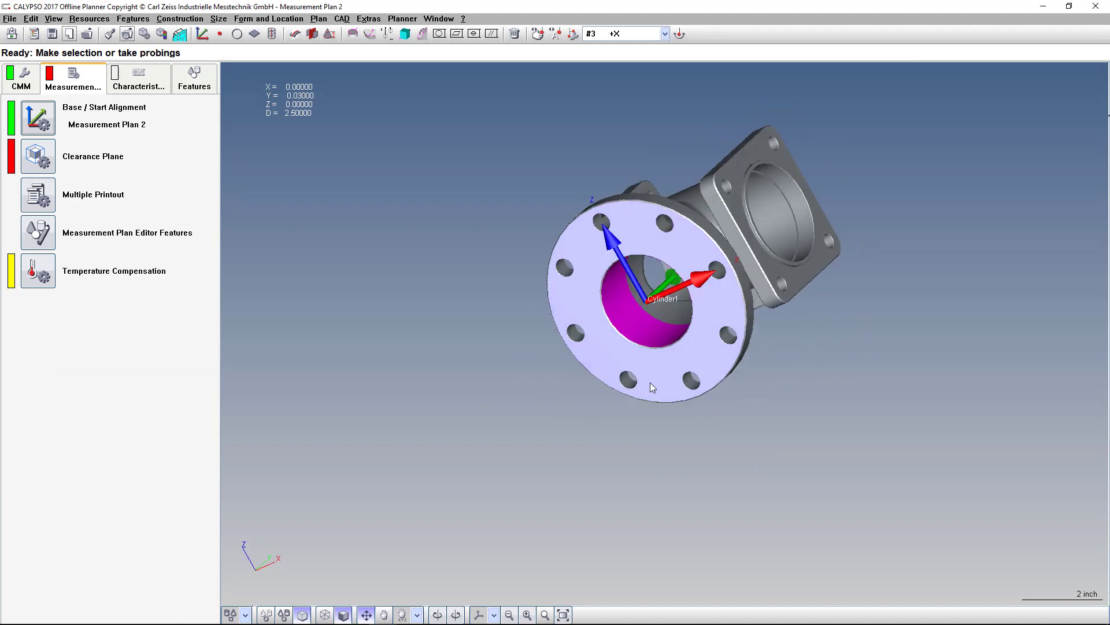